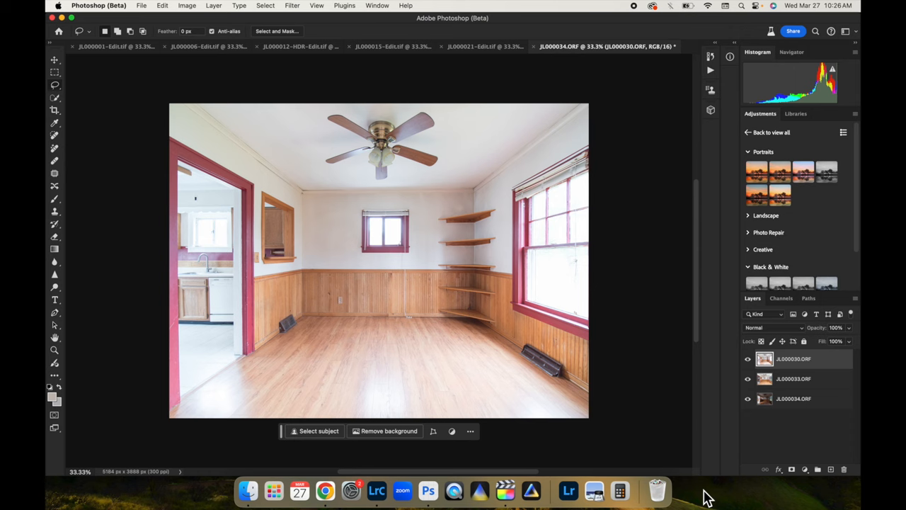
pyautogui.moveTo(785, 453)
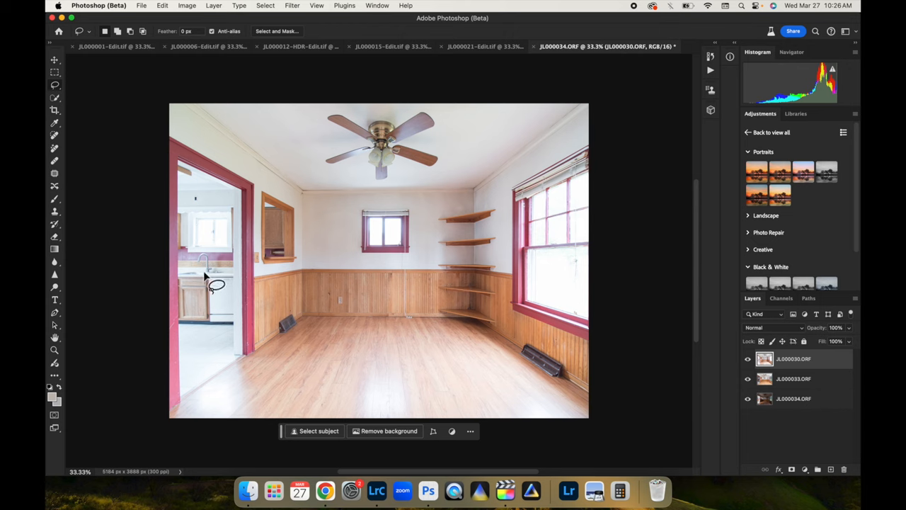
pyautogui.moveTo(743, 411)
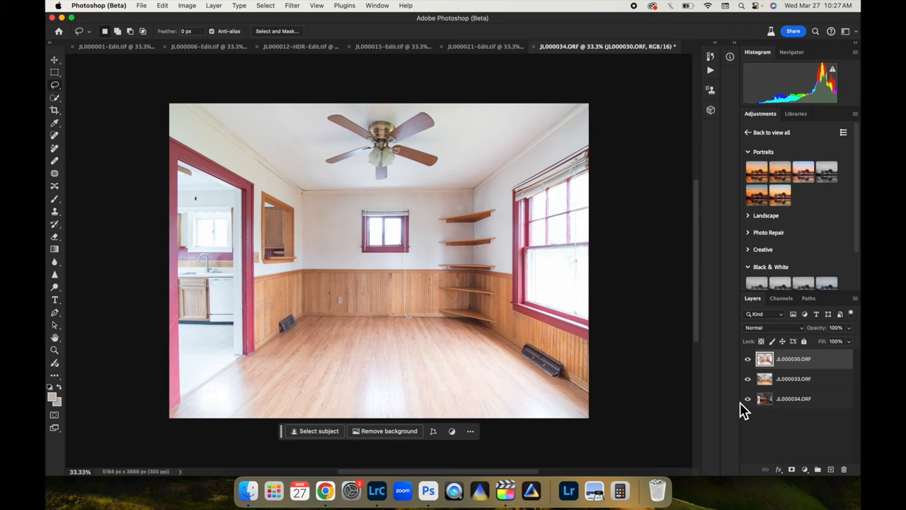
pyautogui.moveTo(748, 359)
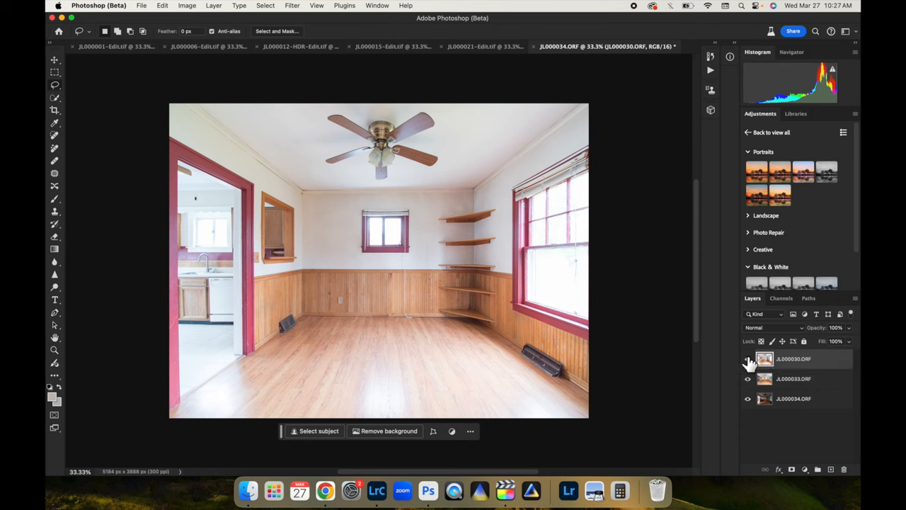
# - Hide the bright JL000030 flash exposure layer
pyautogui.click(747, 359)
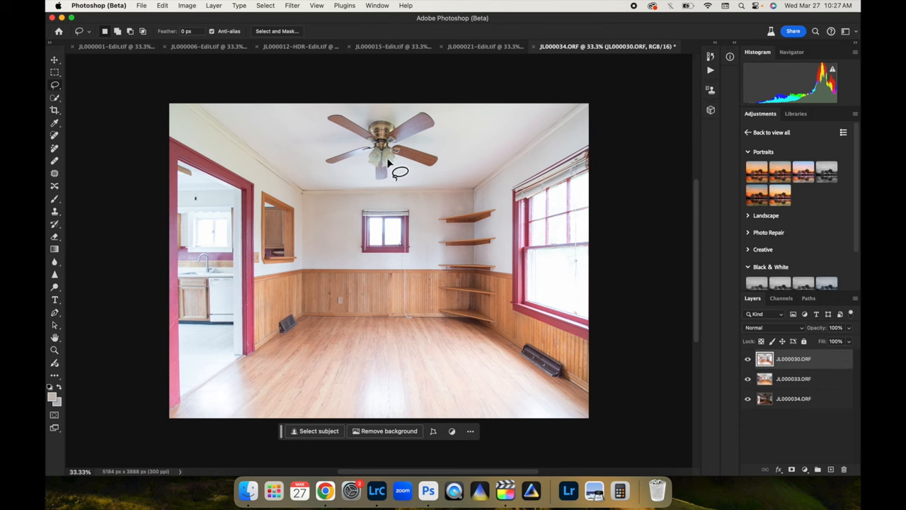
pyautogui.moveTo(232, 215)
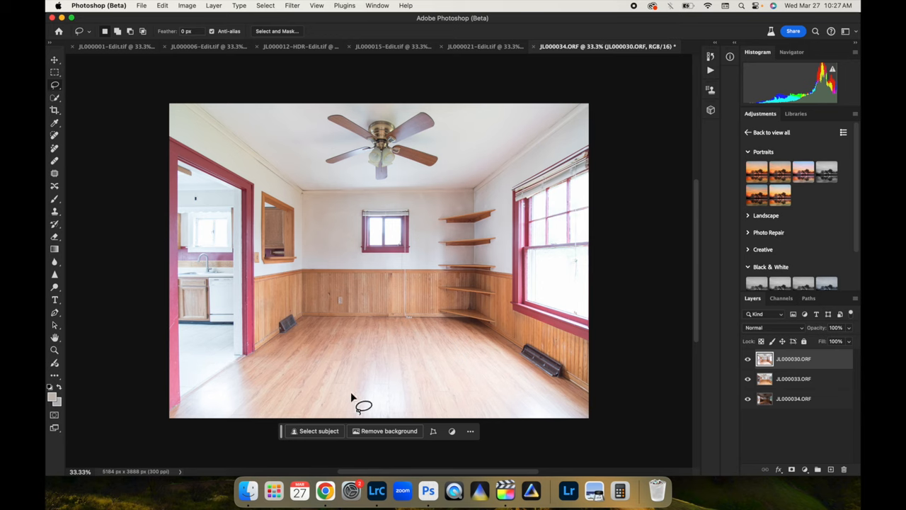
pyautogui.moveTo(749, 369)
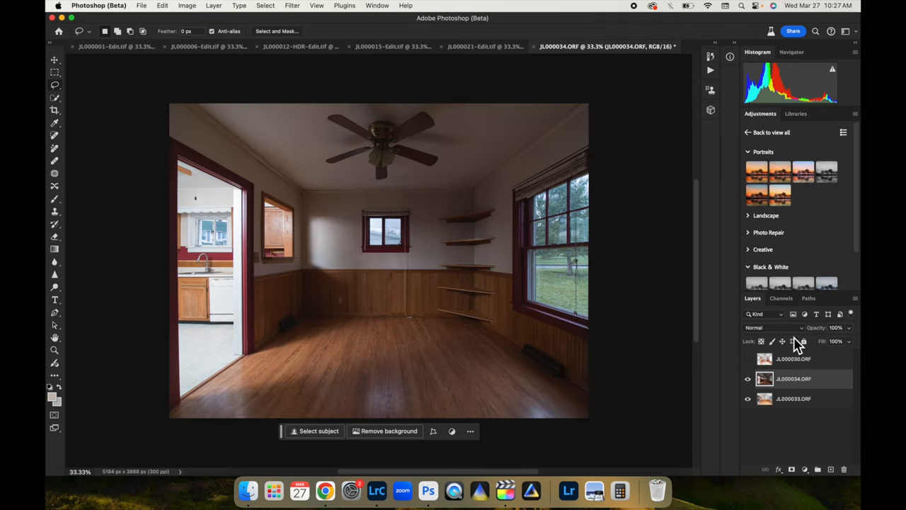
# - Set JL000034's blend mode to Lighten
pyautogui.click(772, 327)
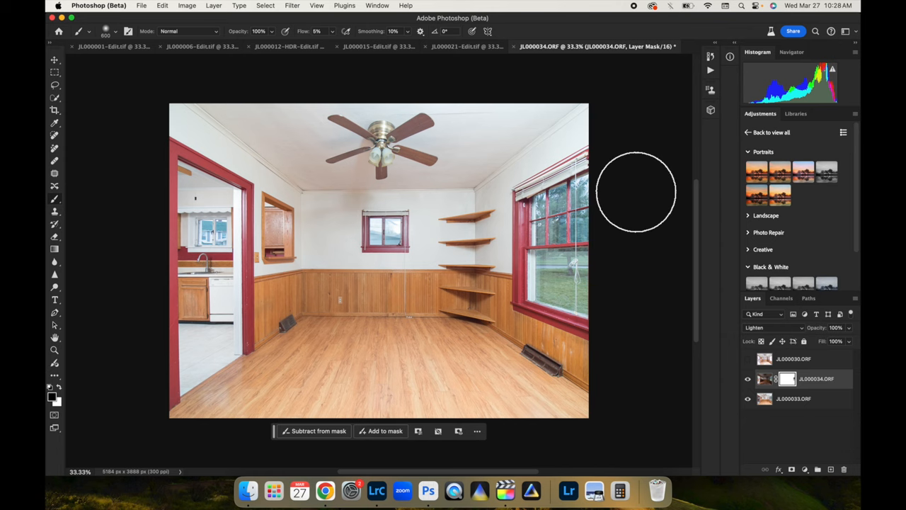
pyautogui.moveTo(811, 402)
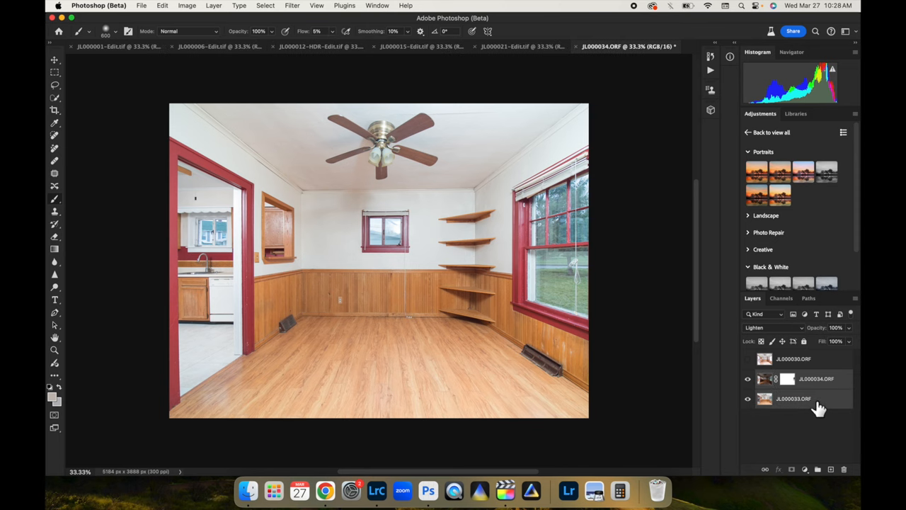
# - Merge the selected JL000034 and JL000033 layers into one layer
pyautogui.rightClick(794, 398)
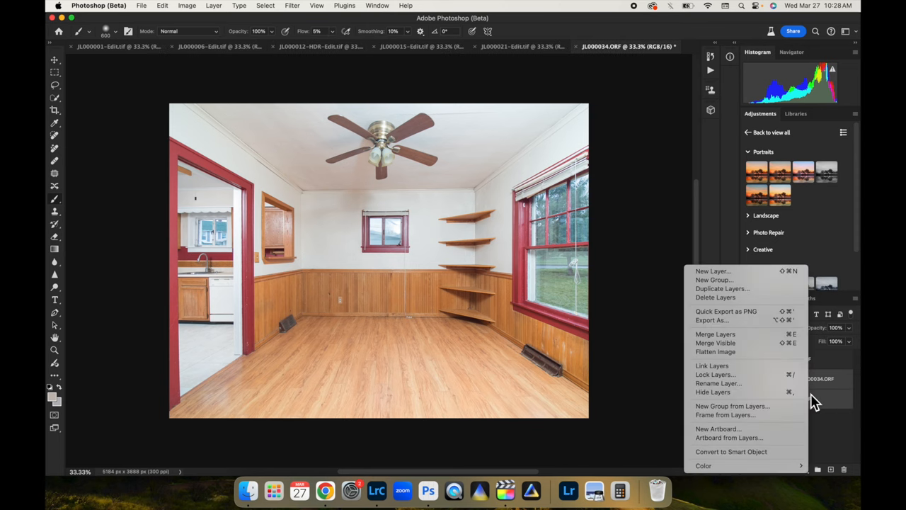
pyautogui.moveTo(715, 334)
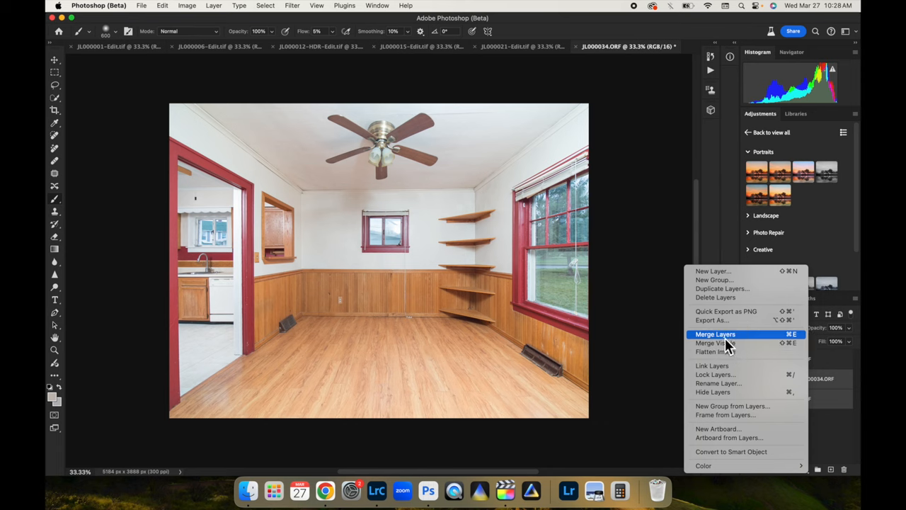
pyautogui.click(715, 334)
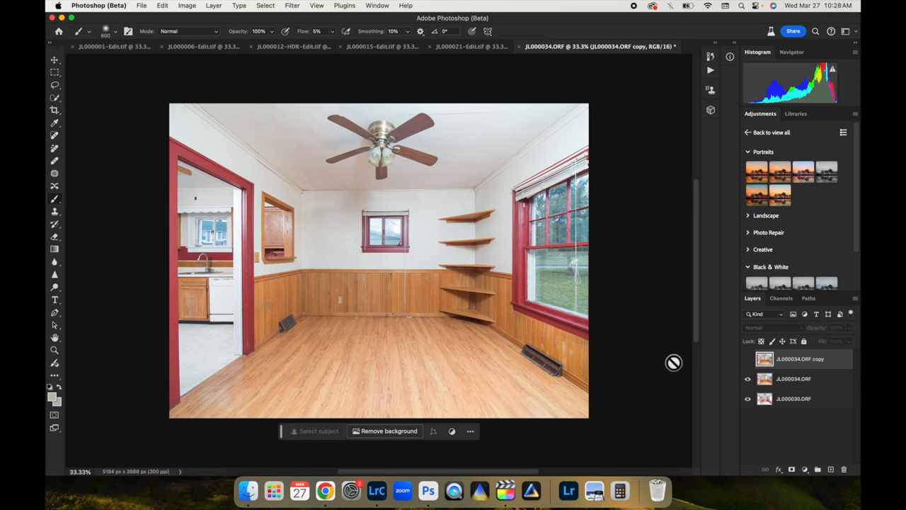
# - Set the merged JL000034.ORF layer to Color blending and show it again
pyautogui.click(793, 378)
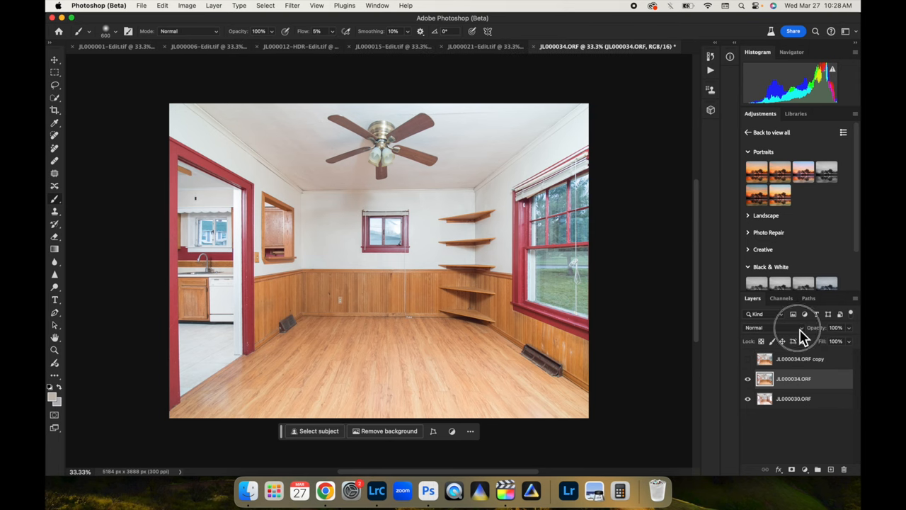
pyautogui.click(754, 327)
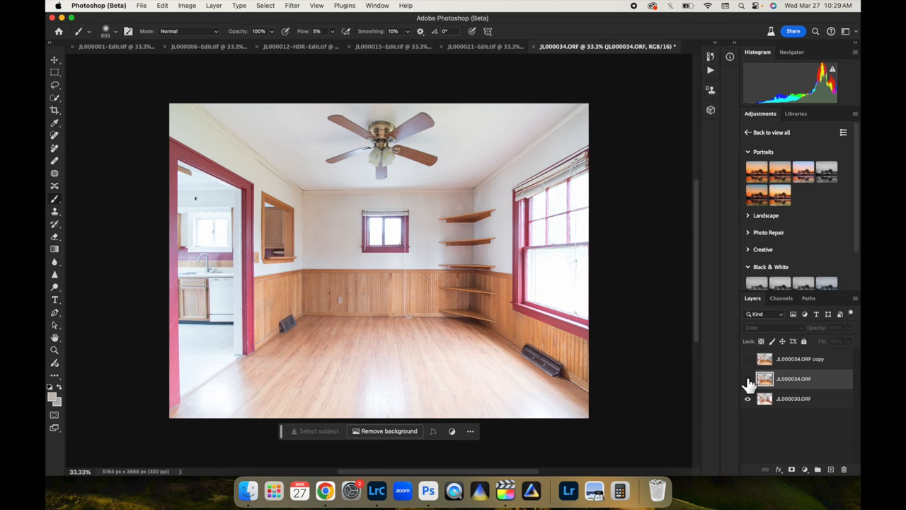
pyautogui.moveTo(748, 379)
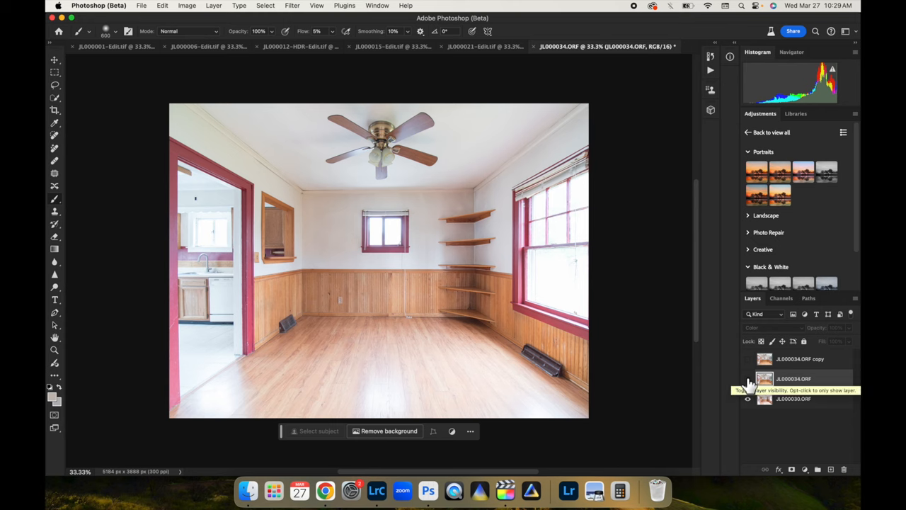
pyautogui.click(748, 379)
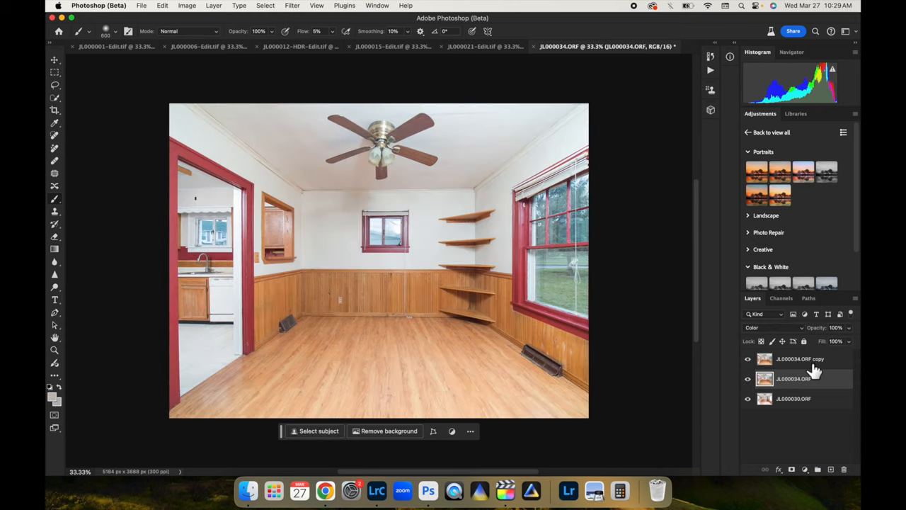
# - Set the JL000034.ORF copy layer to Darken blending and show it to compare
pyautogui.click(772, 327)
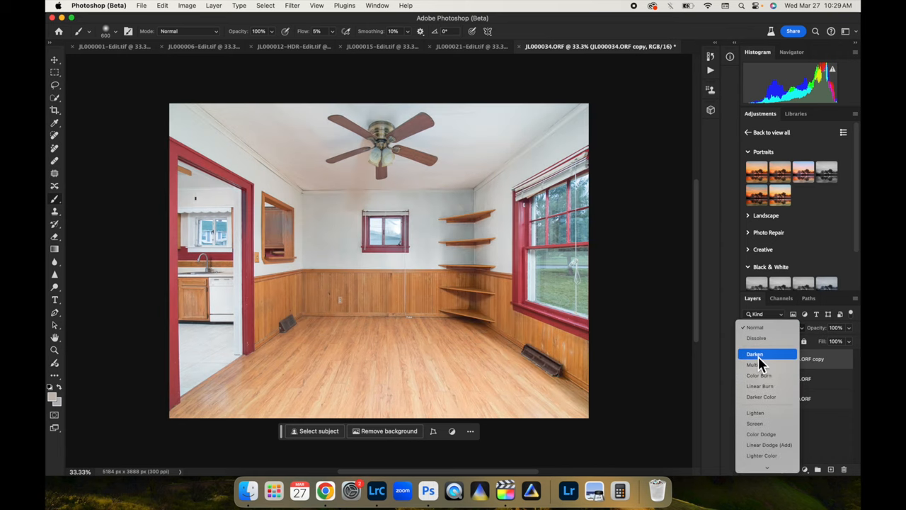
pyautogui.click(755, 354)
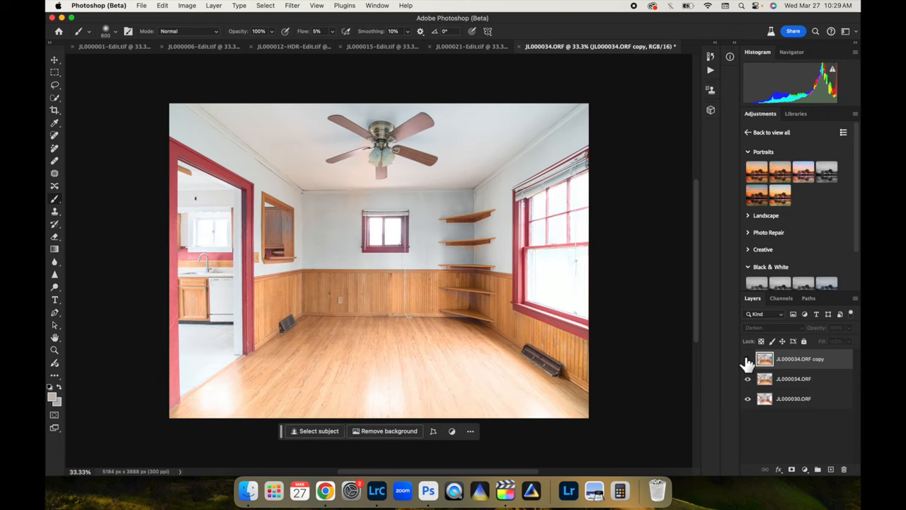
pyautogui.click(748, 359)
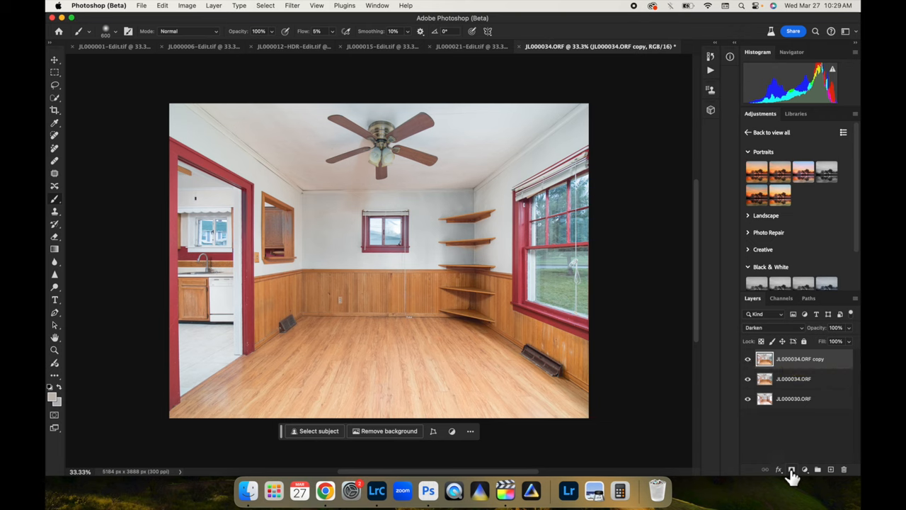
# - Mask the Darken copy layer and paint its mask around the doorway
pyautogui.click(792, 470)
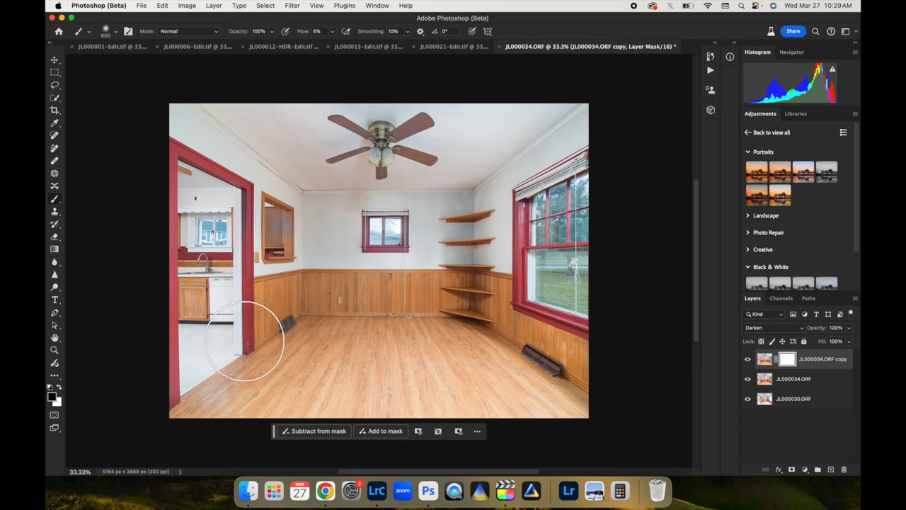
pyautogui.moveTo(246, 340); pyautogui.dragTo(317, 379)
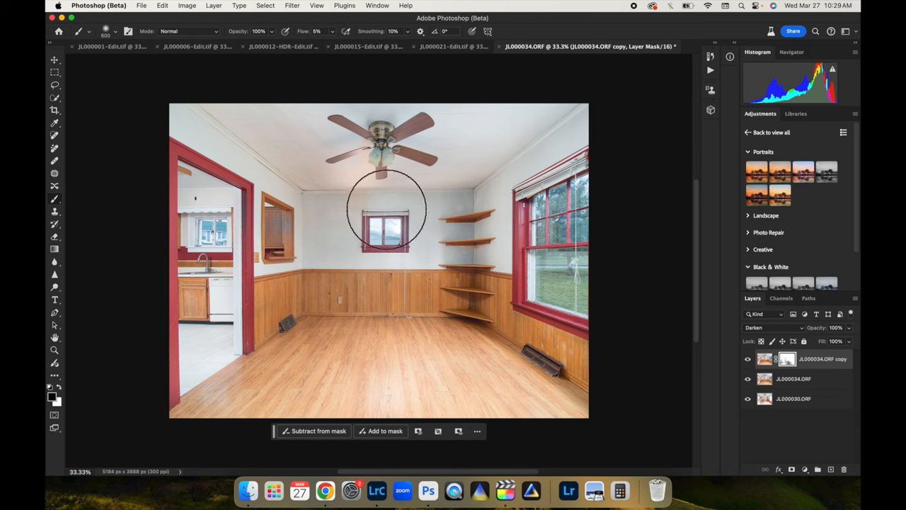
pyautogui.moveTo(340, 142)
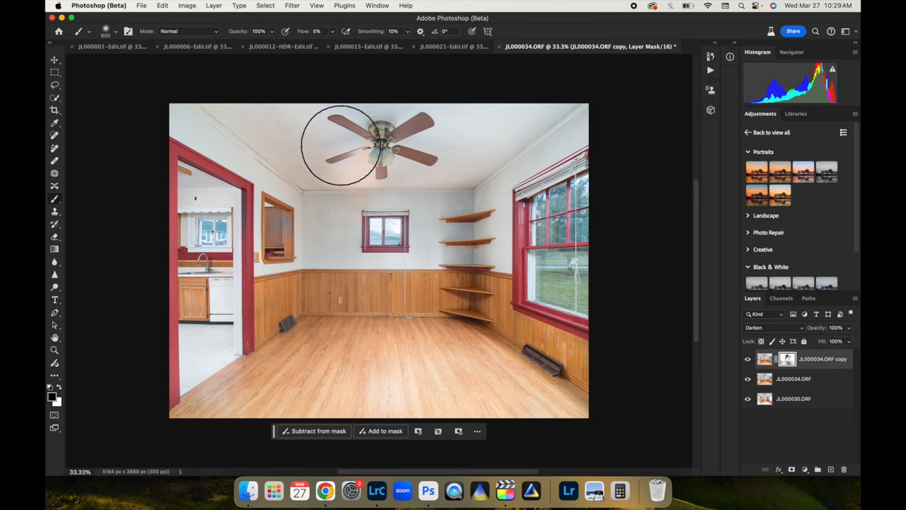
pyautogui.moveTo(347, 251)
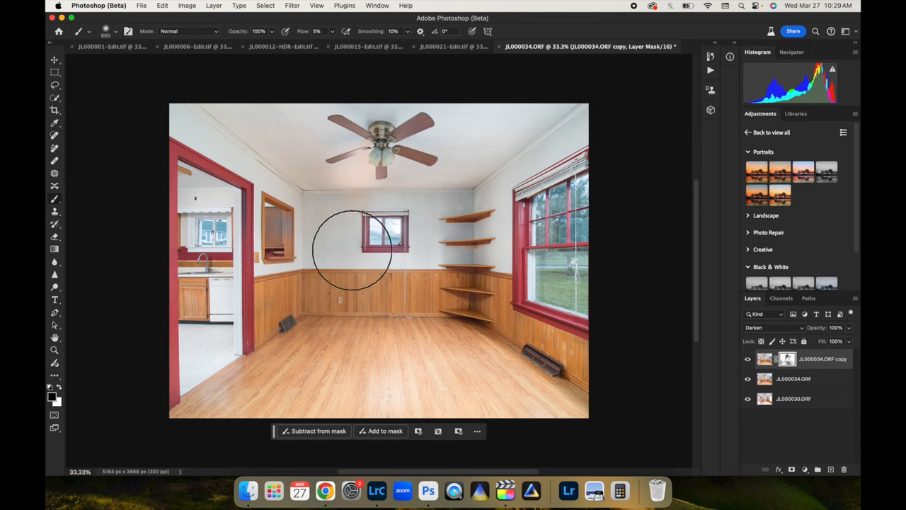
pyautogui.moveTo(365, 188)
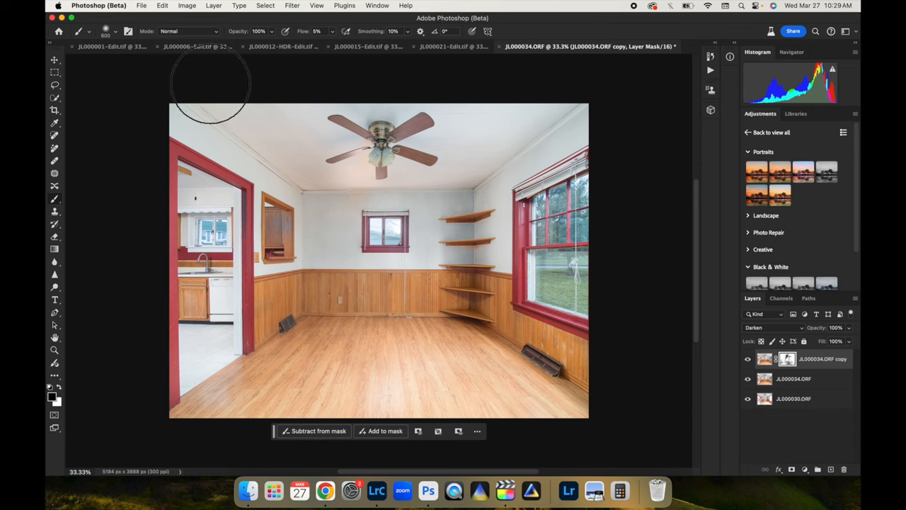
pyautogui.moveTo(457, 163)
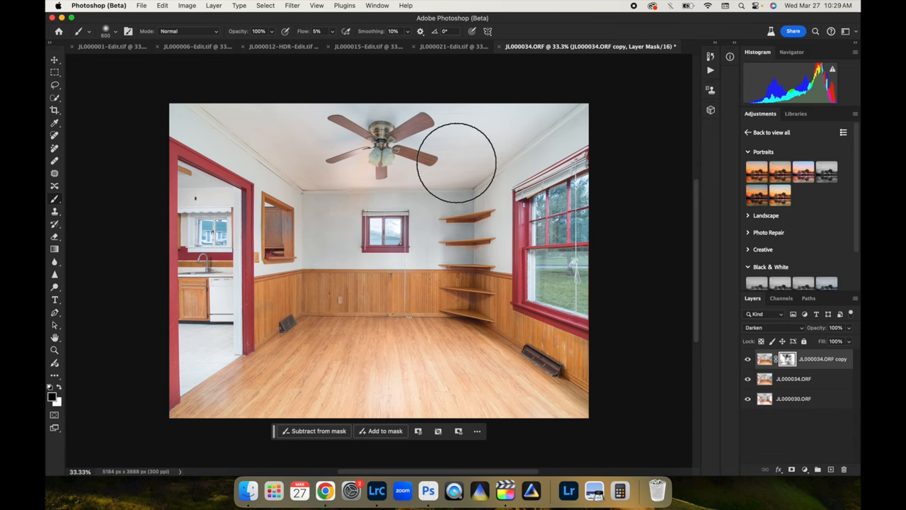
pyautogui.moveTo(609, 248)
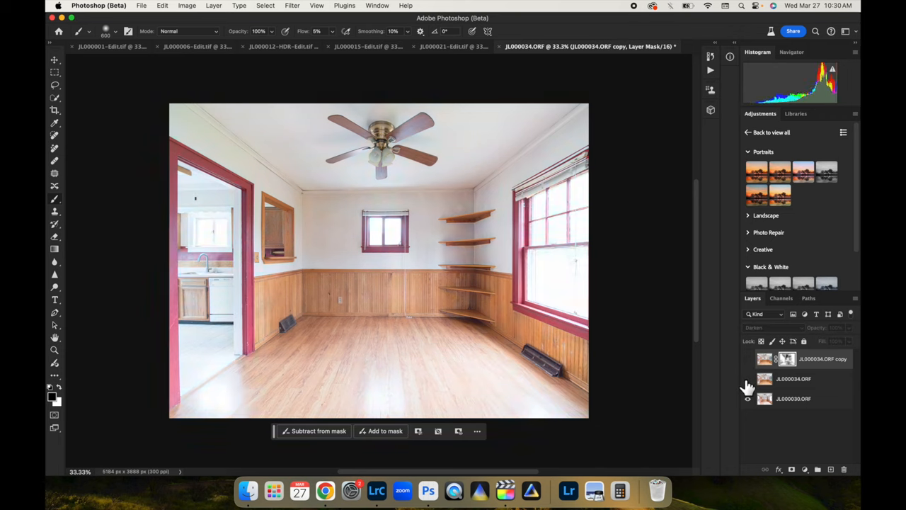
pyautogui.click(748, 378)
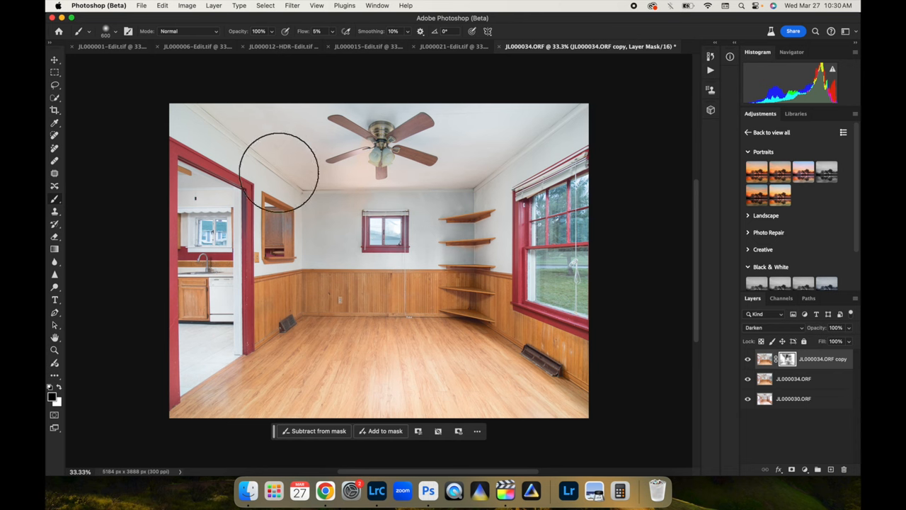
pyautogui.moveTo(439, 233)
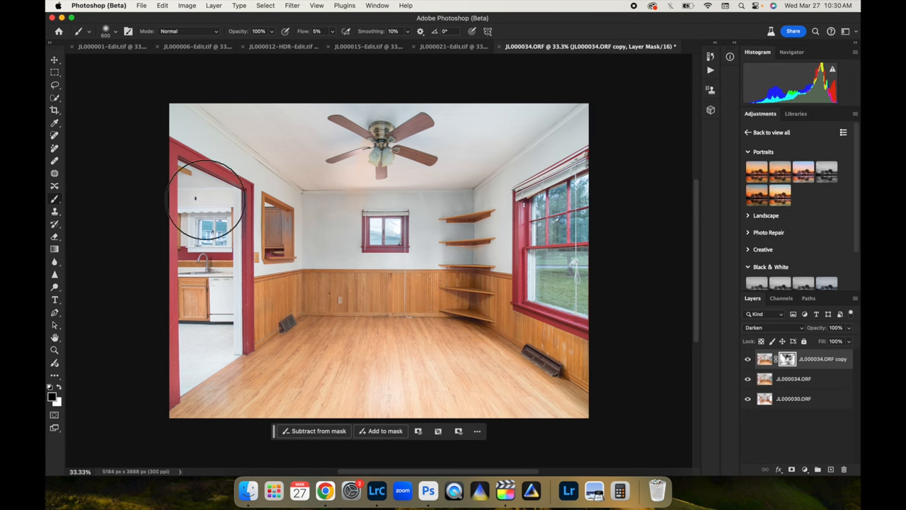
pyautogui.moveTo(205, 198); pyautogui.dragTo(202, 263)
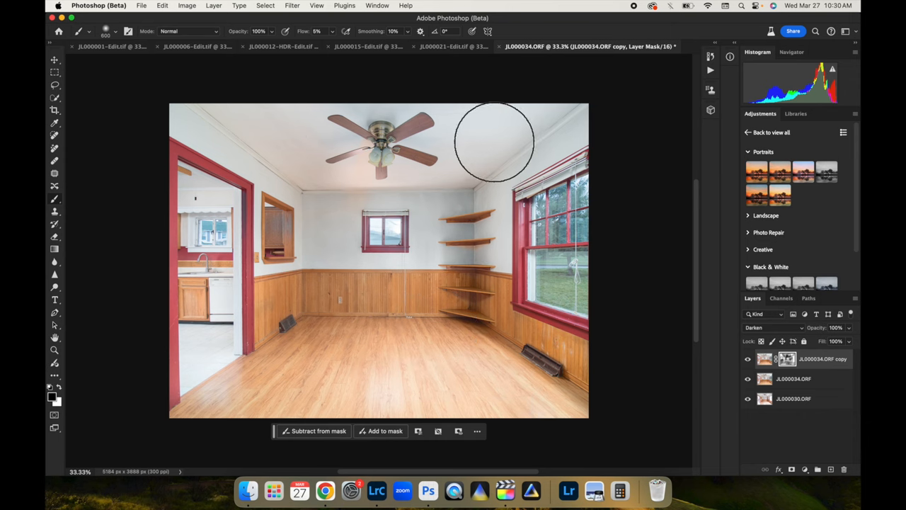
pyautogui.moveTo(460, 124)
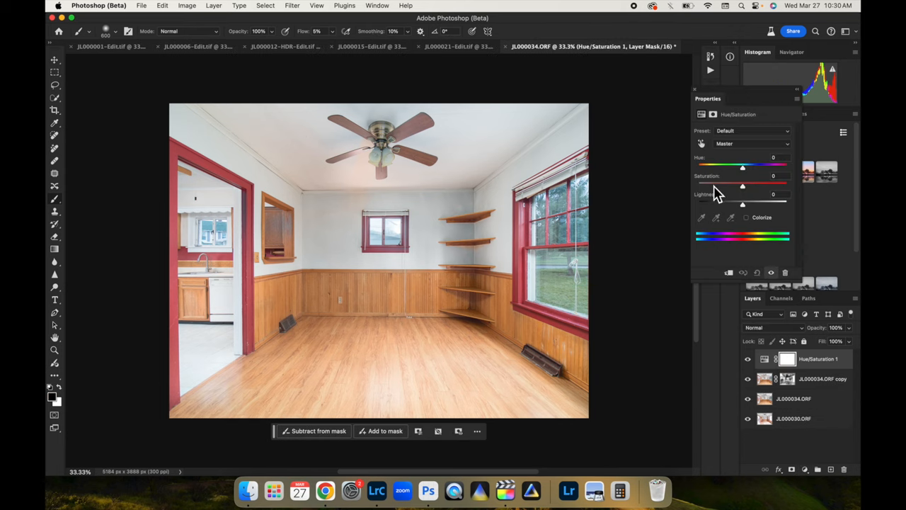
# - Lower the Hue/Saturation adjustment's saturation
pyautogui.moveTo(742, 185); pyautogui.dragTo(716, 185)
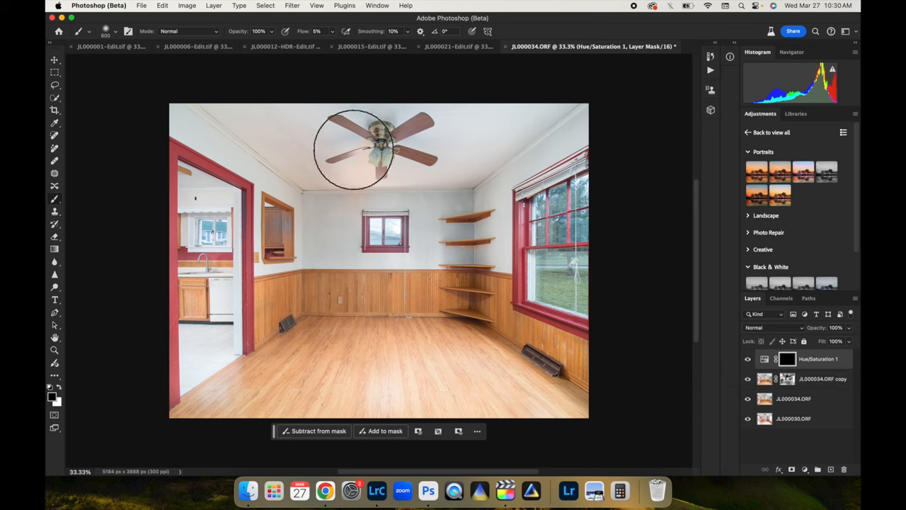
pyautogui.moveTo(365, 170)
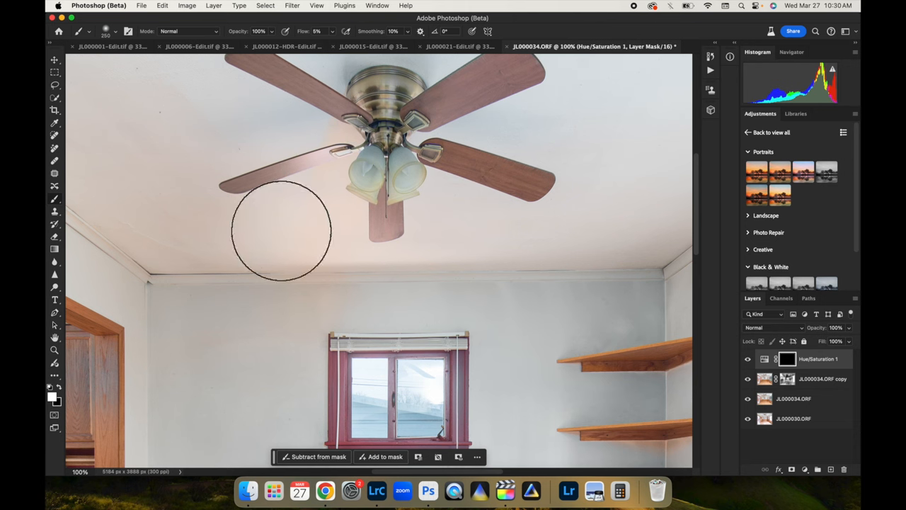
pyautogui.moveTo(204, 294)
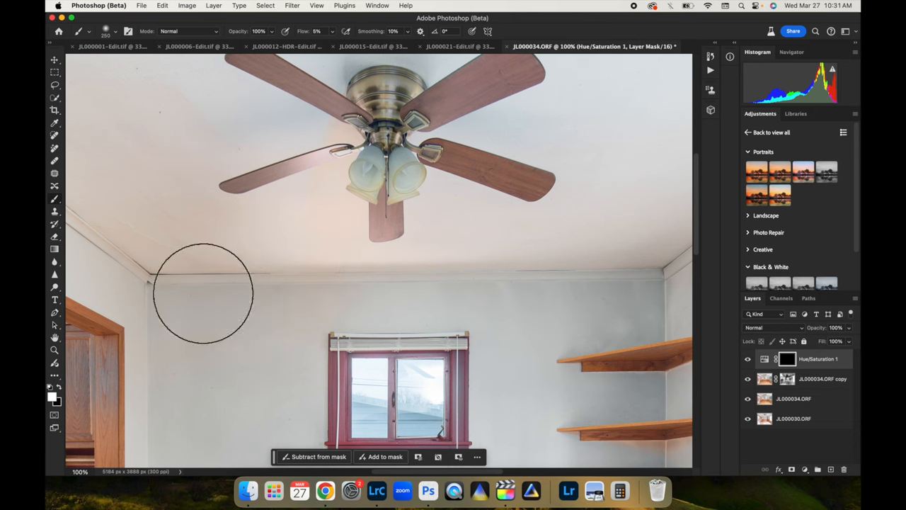
pyautogui.moveTo(324, 163)
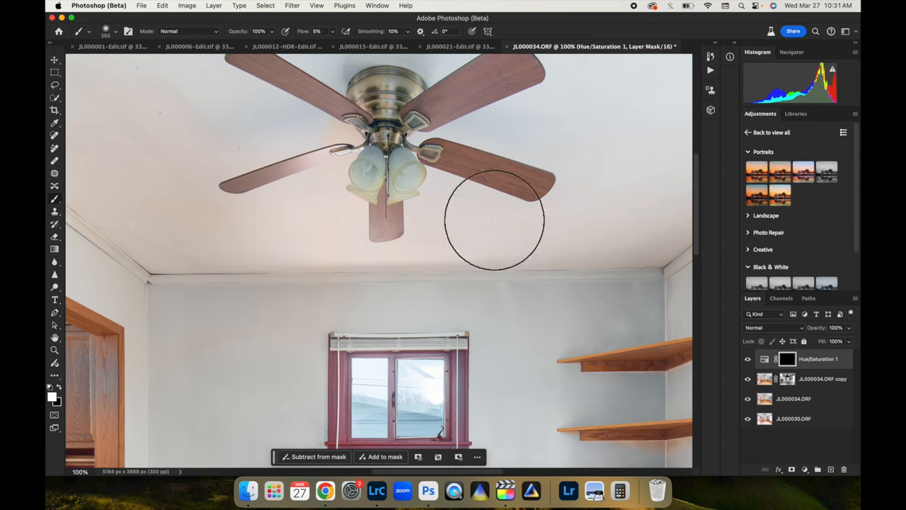
pyautogui.moveTo(492, 273)
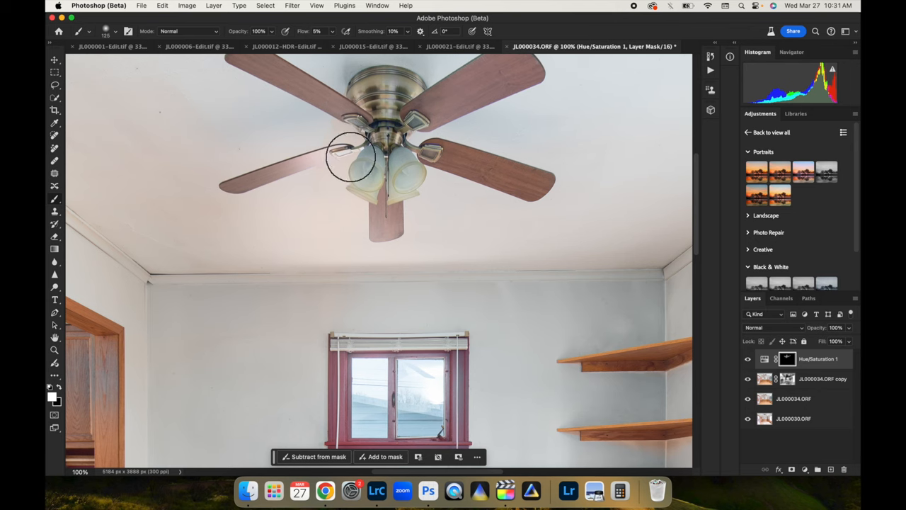
pyautogui.moveTo(353, 207)
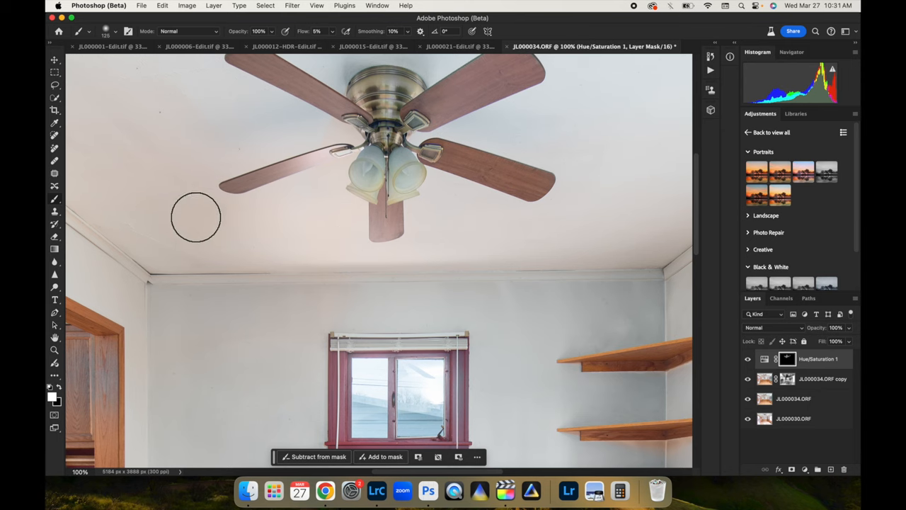
pyautogui.moveTo(282, 249)
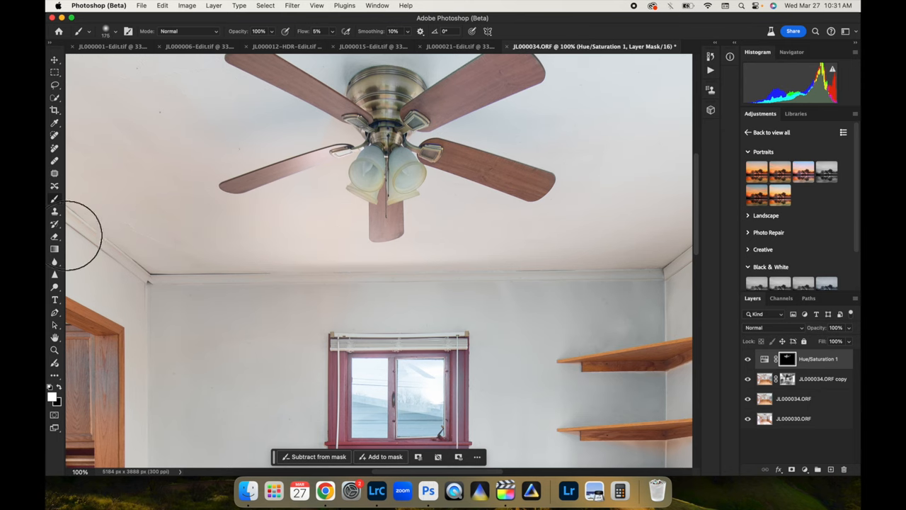
pyautogui.moveTo(305, 149)
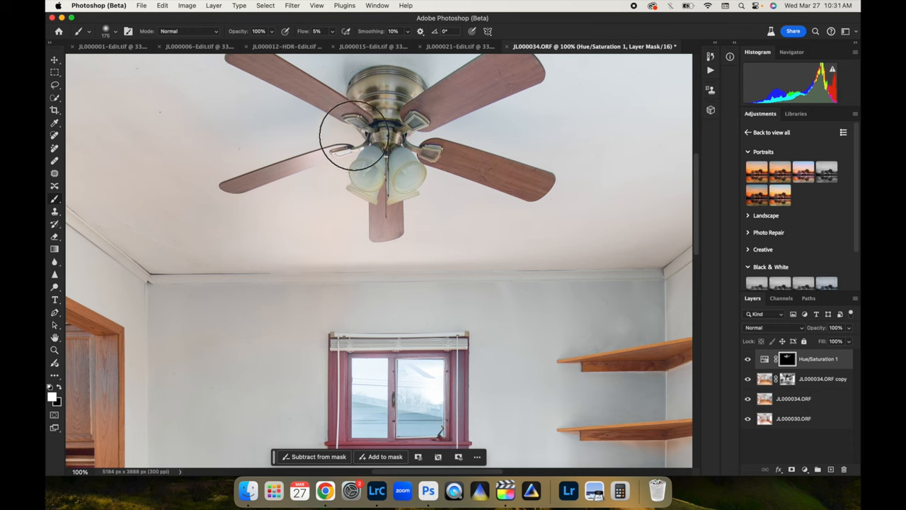
pyautogui.moveTo(347, 180)
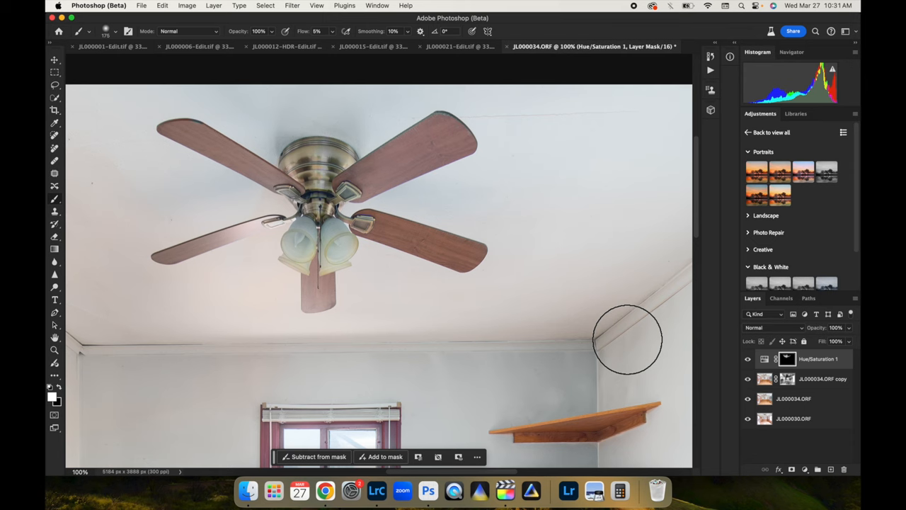
pyautogui.moveTo(598, 296)
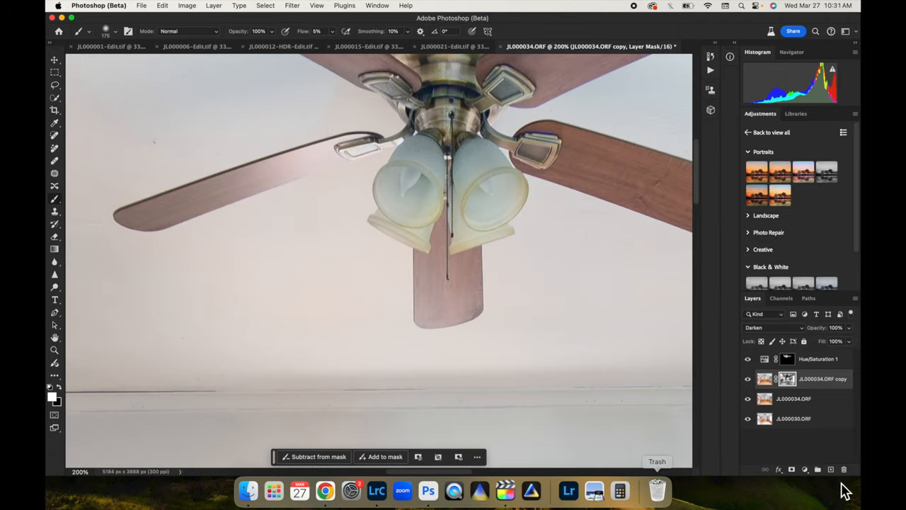
pyautogui.moveTo(350, 152)
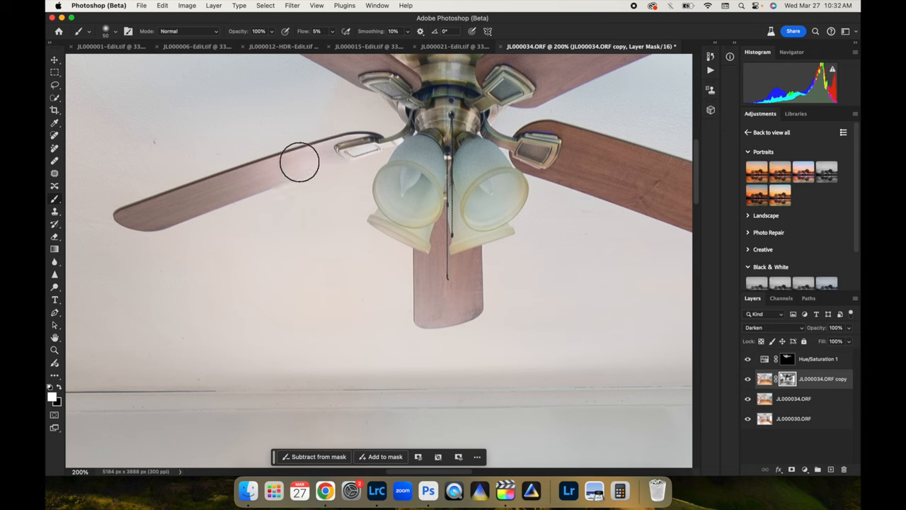
# - Paint the mask along the left blade, blade bracket and lower left blade
pyautogui.moveTo(300, 161); pyautogui.dragTo(363, 145)
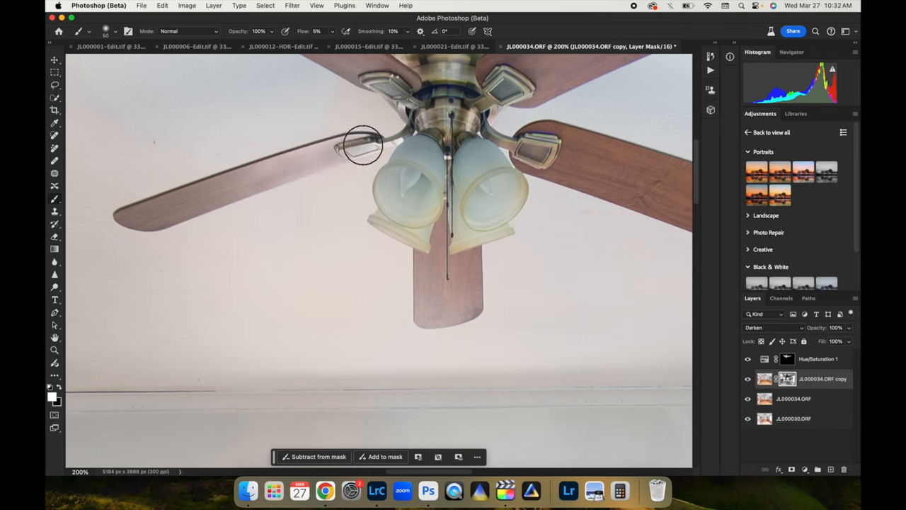
pyautogui.moveTo(364, 145); pyautogui.dragTo(276, 173)
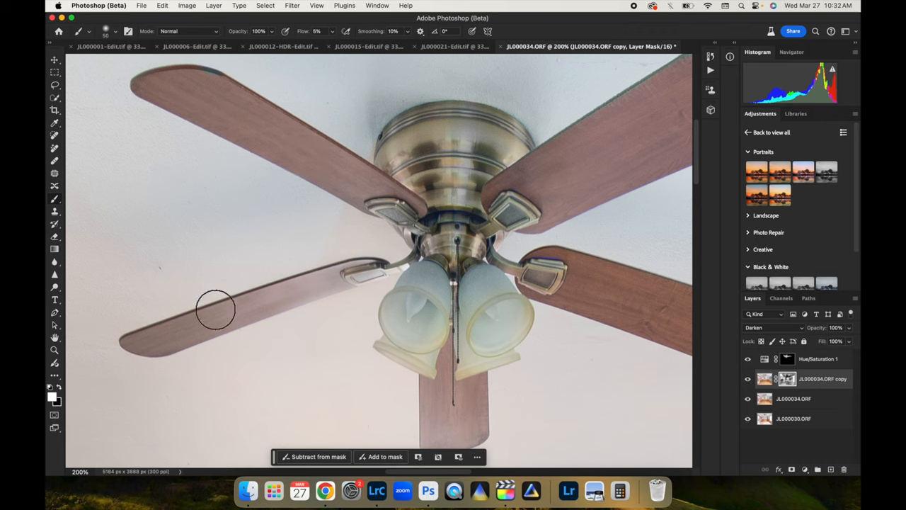
pyautogui.moveTo(216, 310); pyautogui.dragTo(369, 285)
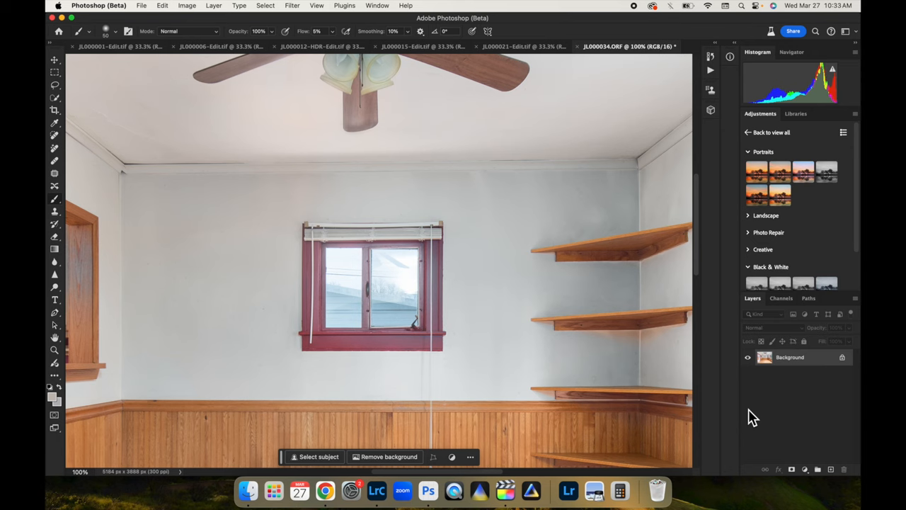
# - Duplicate the flattened image and generatively fill the back-window glare without a prompt
pyautogui.click(55, 85)
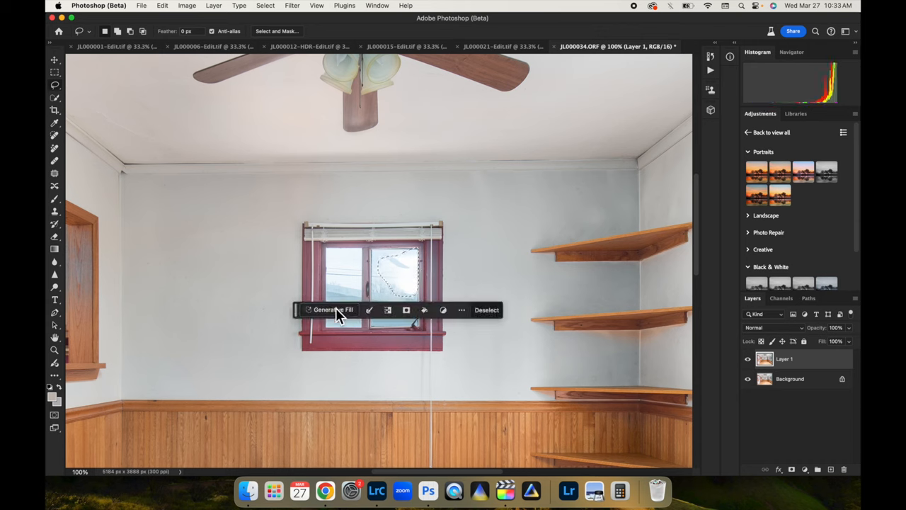
pyautogui.click(328, 310)
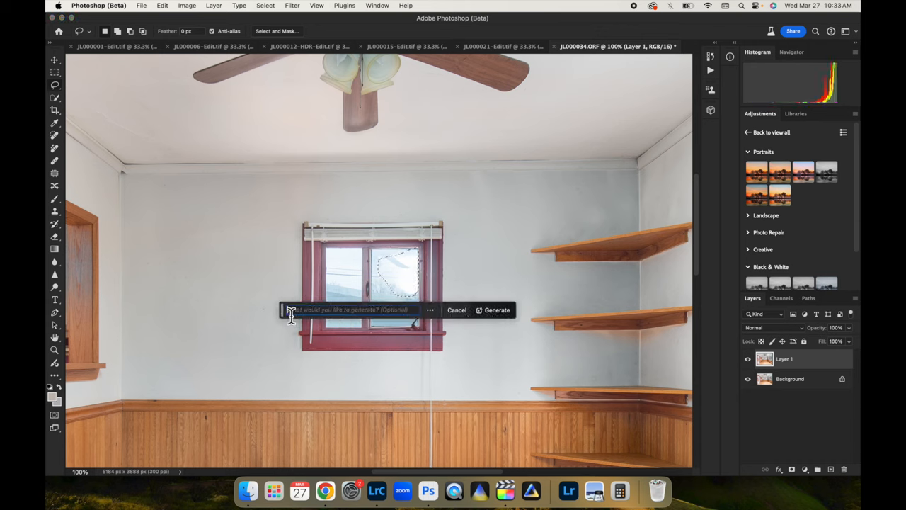
pyautogui.click(497, 310)
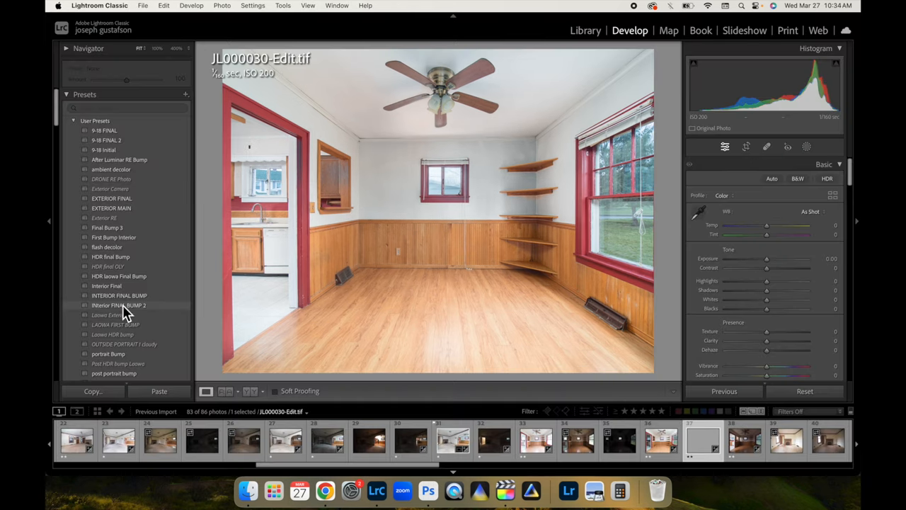
# - Apply the INterior FINAL BUMP 2 preset and lower exposure to -0.33
pyautogui.click(119, 306)
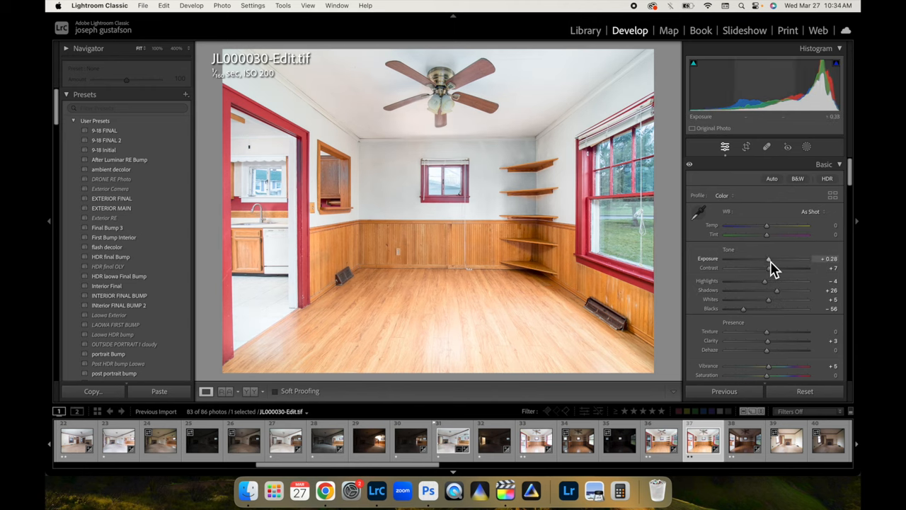
pyautogui.moveTo(769, 259); pyautogui.dragTo(763, 258)
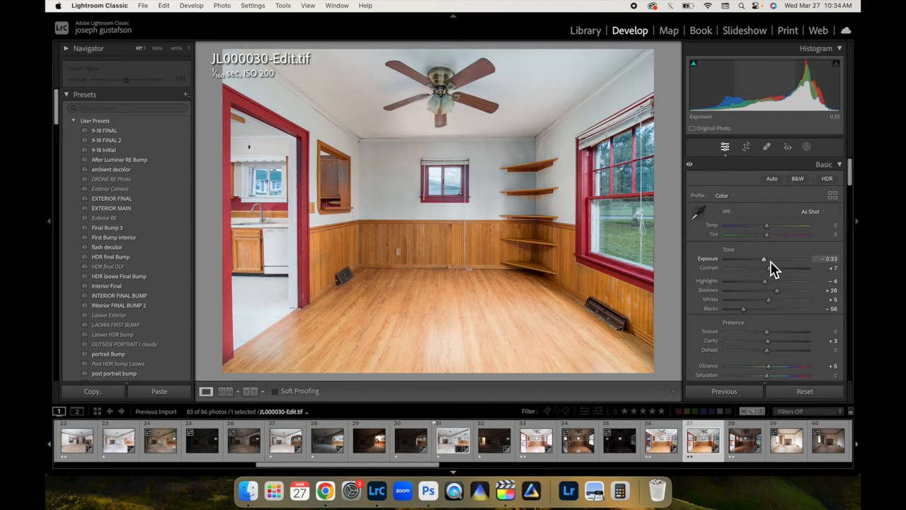